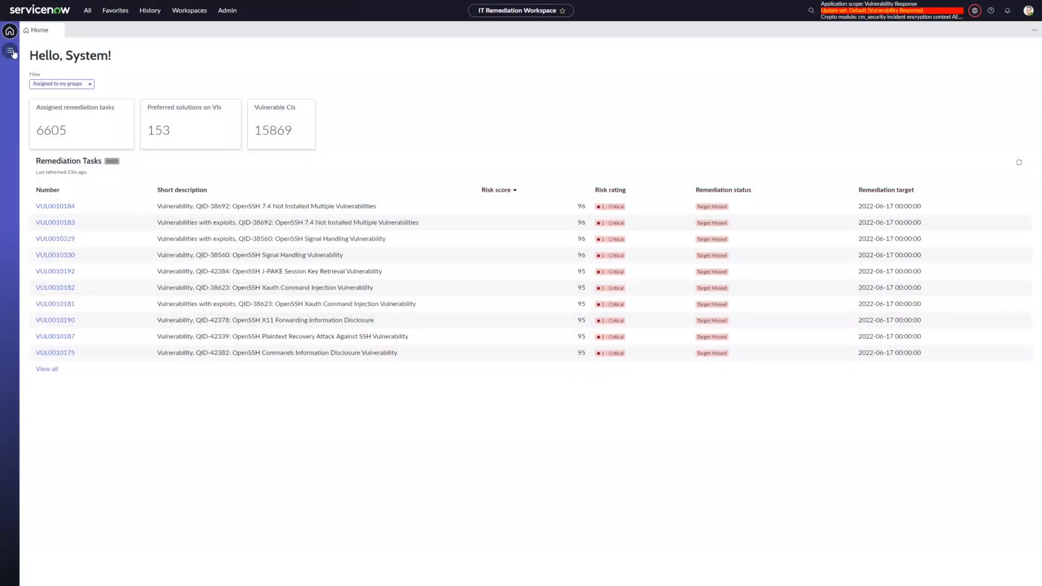
Step: Review vulnerable items assigned to me, then go to the Remediation Target Rules list
left_click(11, 50)
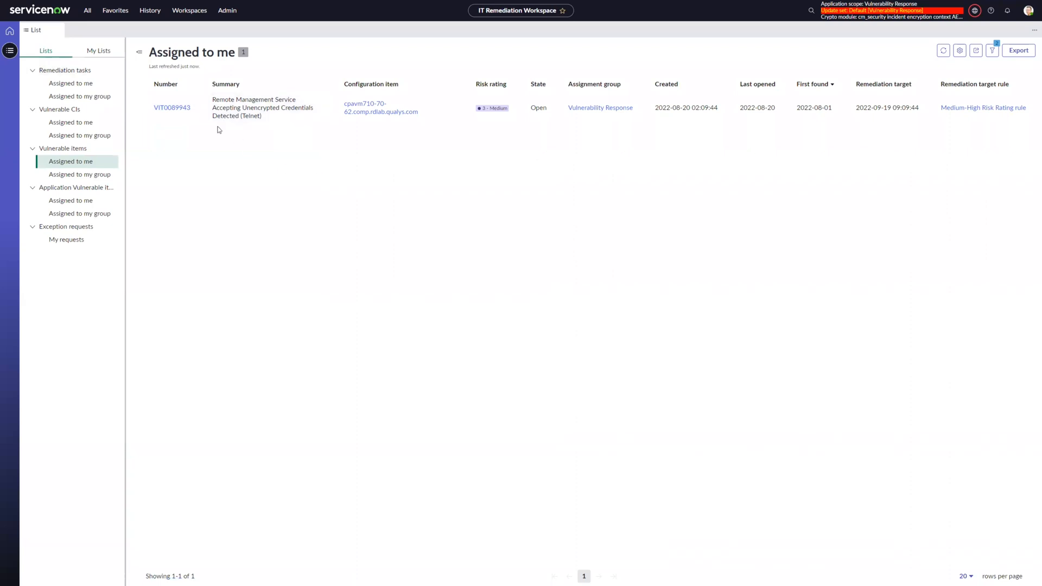
mouse_move(532, 141)
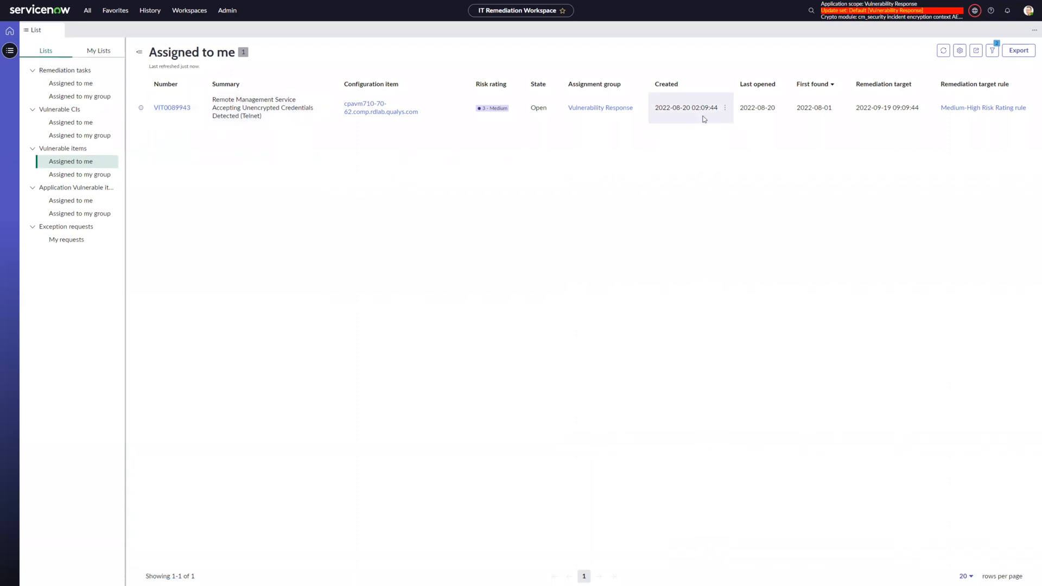
mouse_move(686, 114)
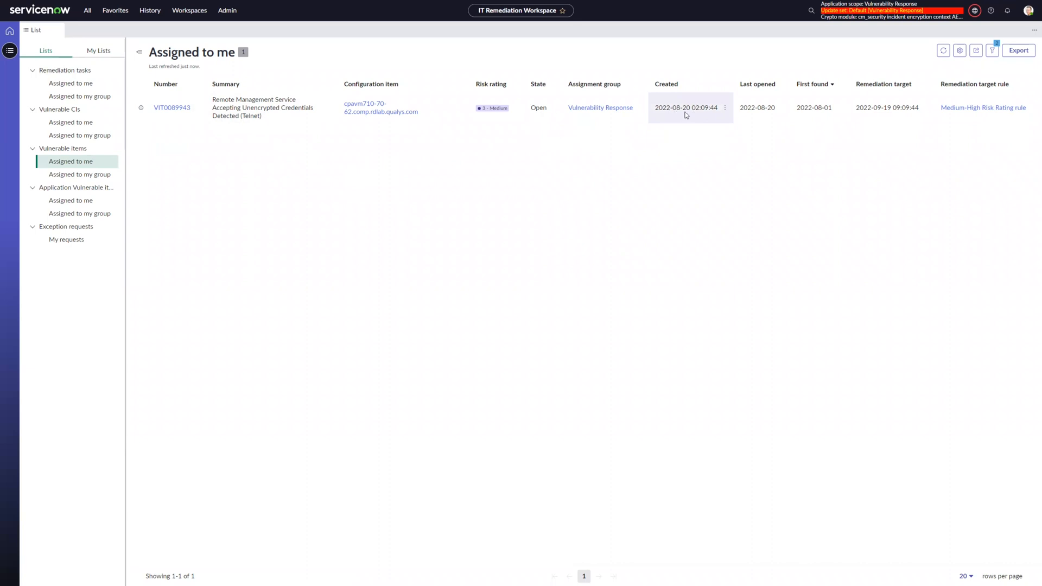
mouse_move(692, 121)
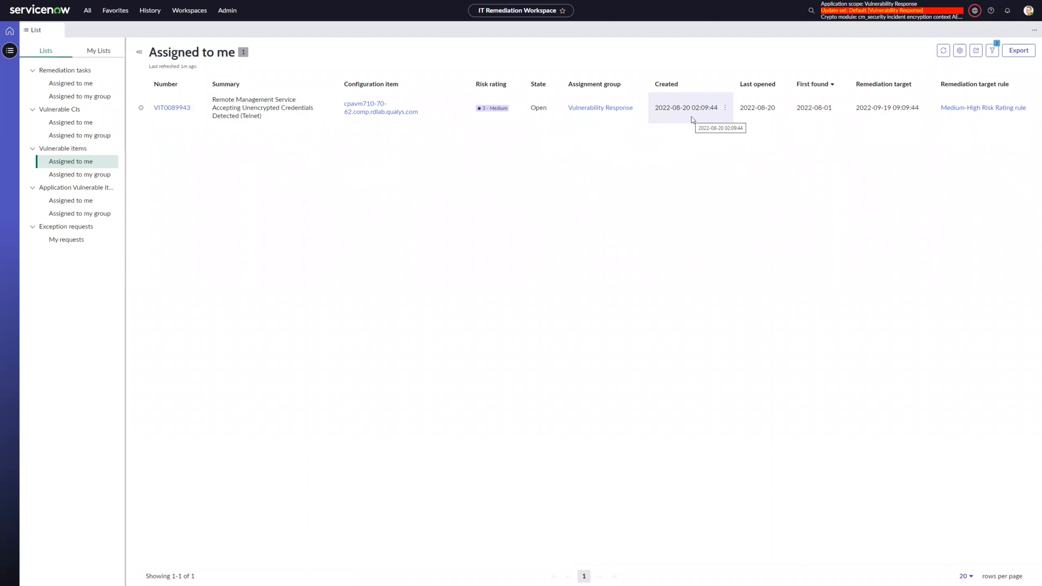
mouse_move(831, 123)
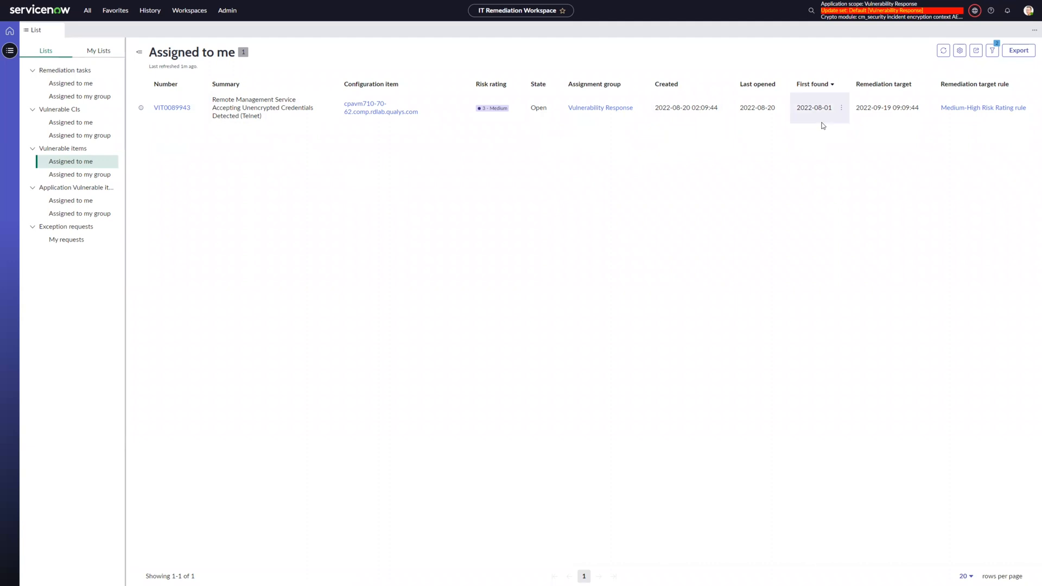
mouse_move(813, 107)
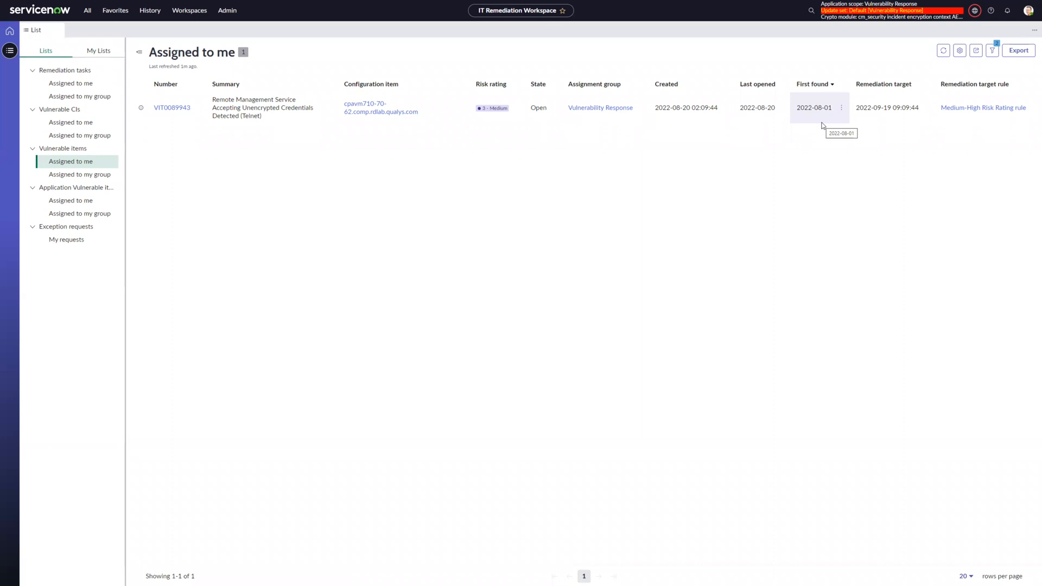
mouse_move(870, 131)
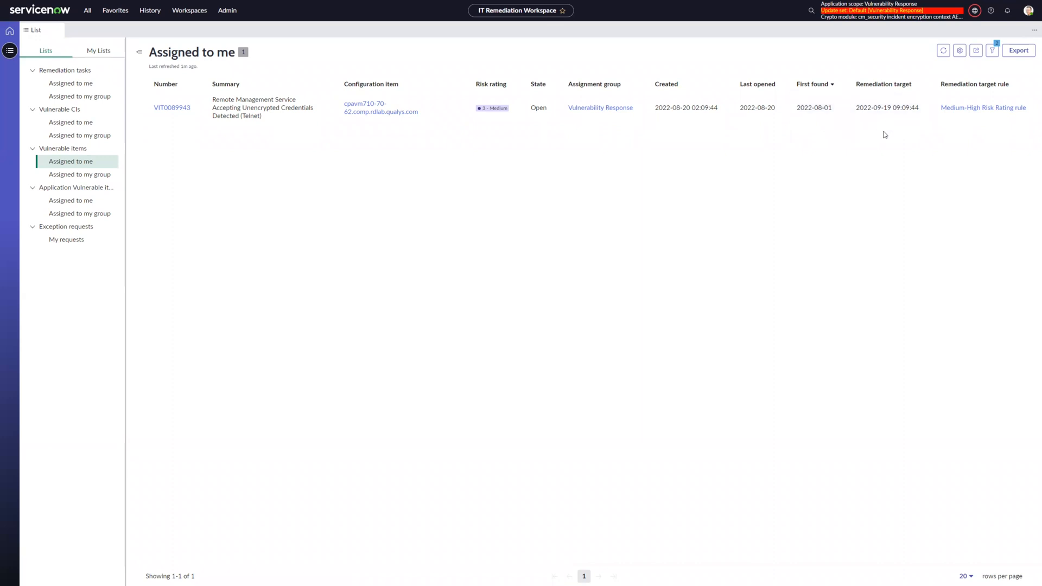
mouse_move(923, 131)
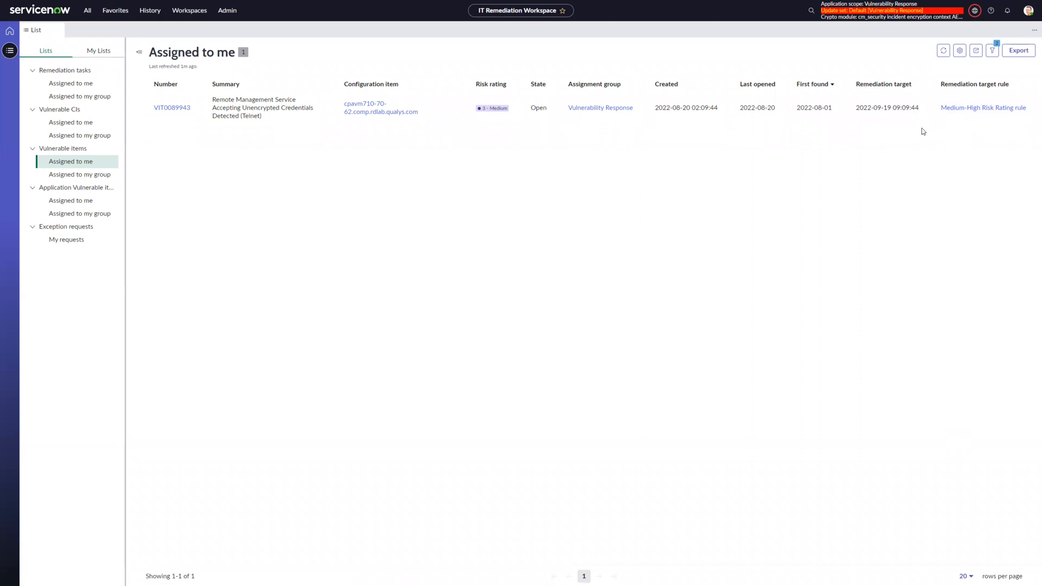
mouse_move(922, 131)
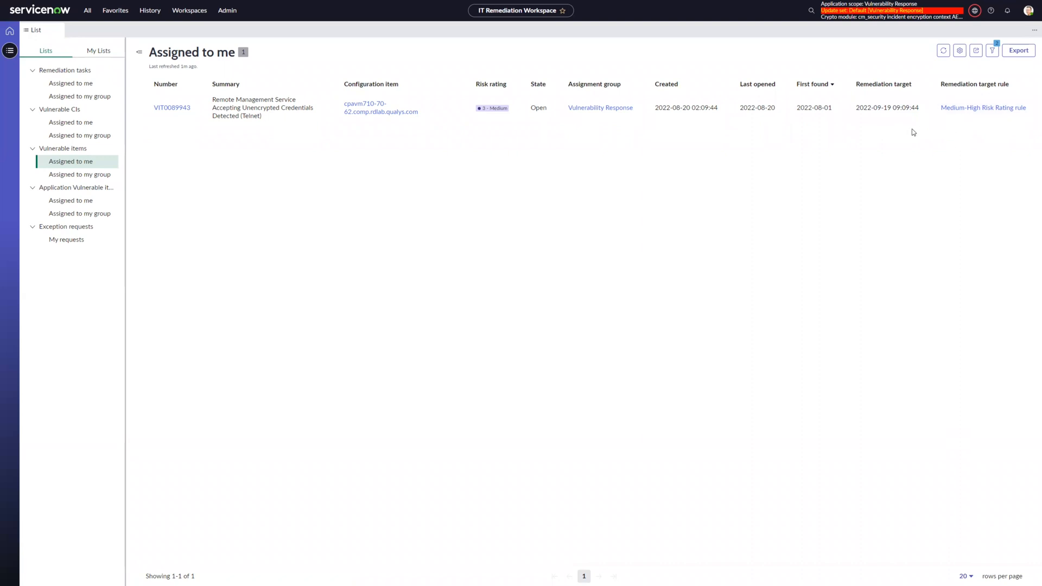
left_click(983, 108)
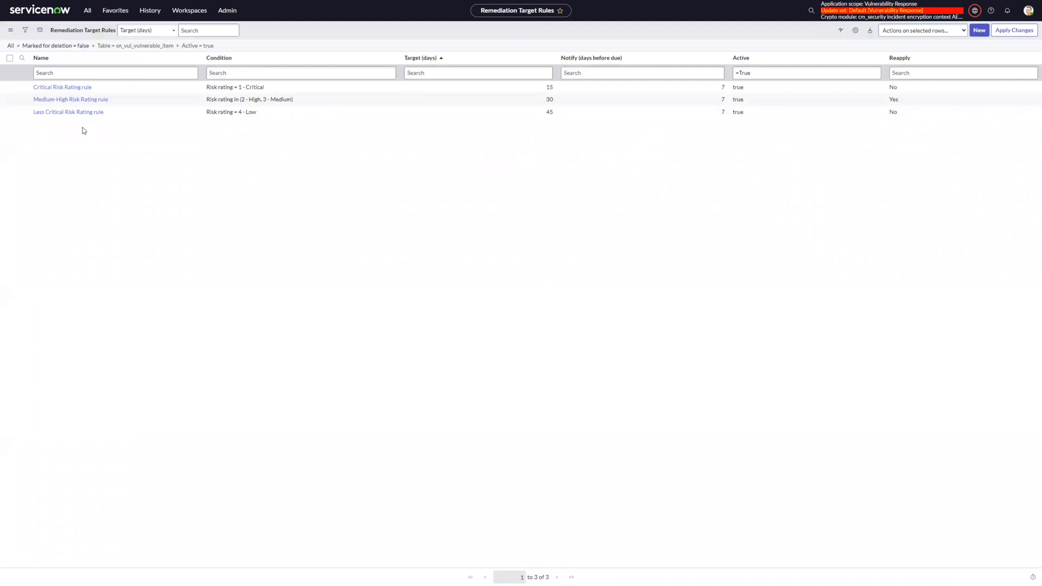
left_click(71, 99)
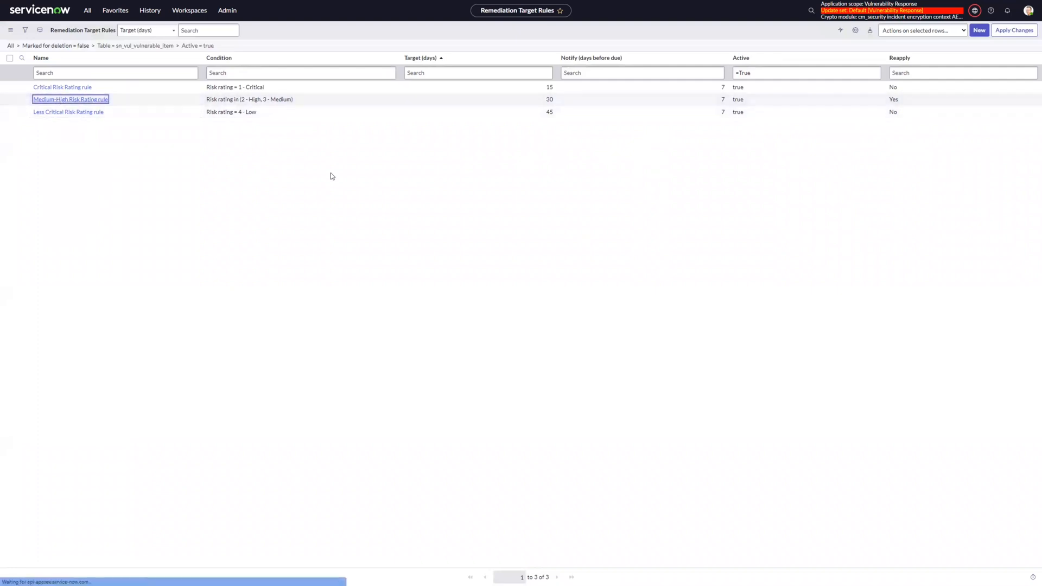
Step: Set the Medium-High Risk Rating rule's Target from (date) to First found and update it
left_click(69, 98)
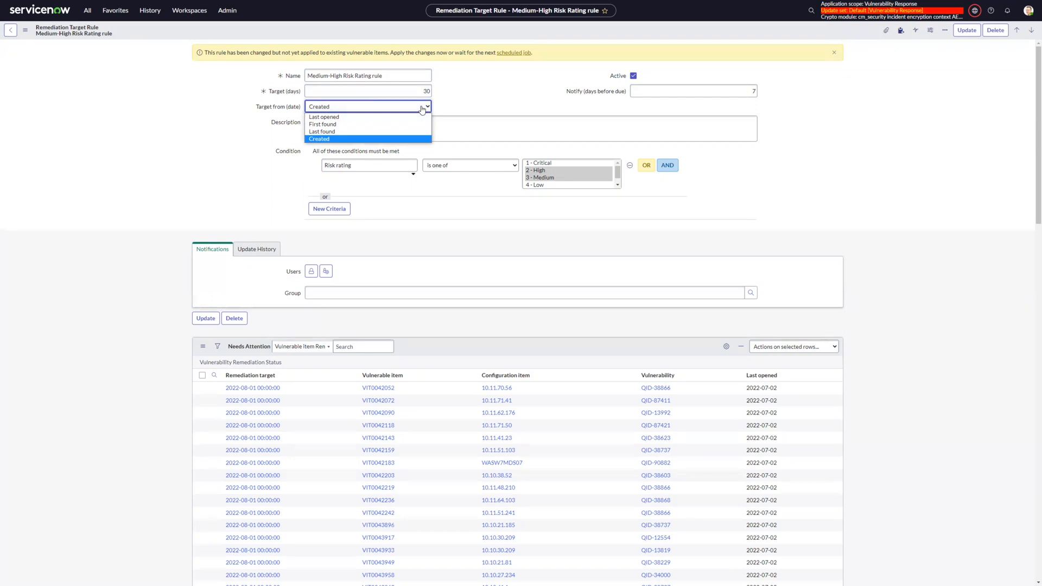
mouse_move(407, 119)
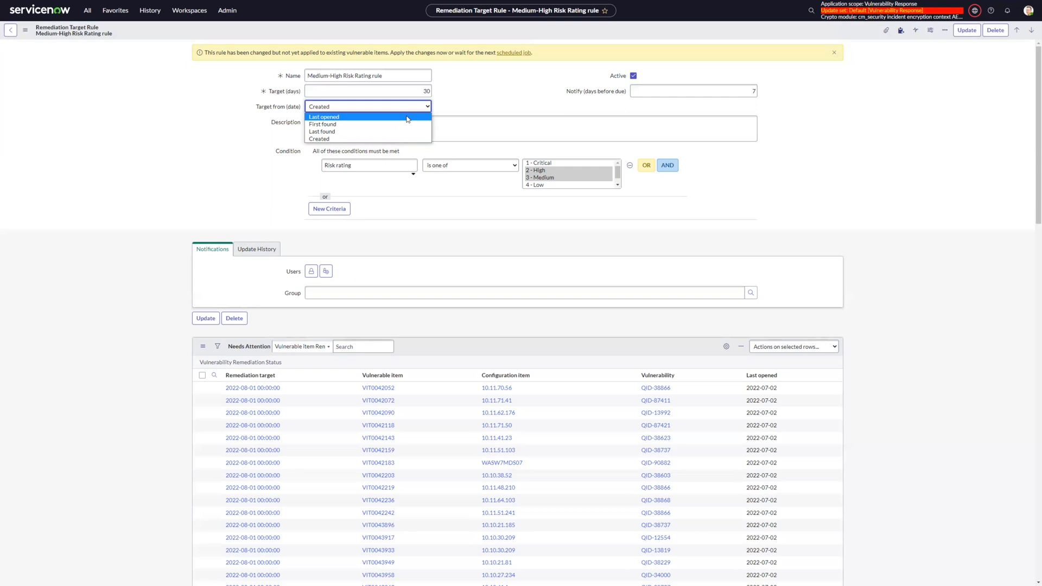
mouse_move(393, 131)
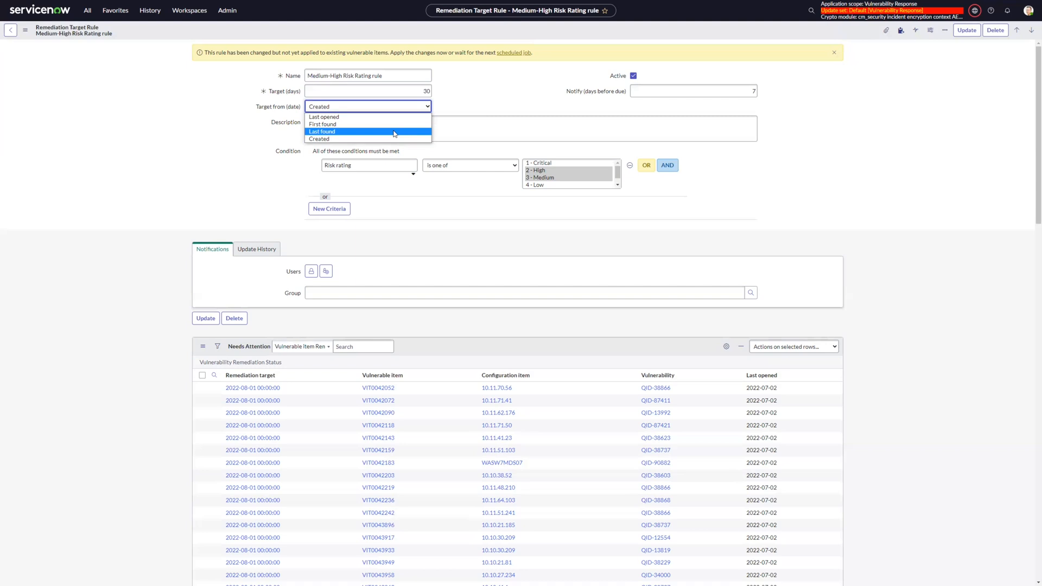
mouse_move(381, 123)
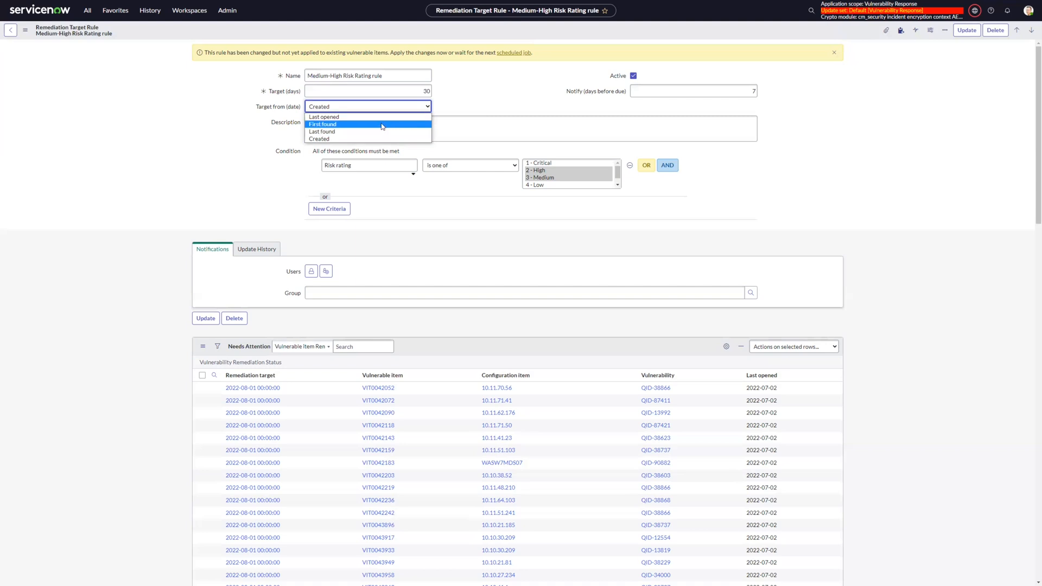
left_click(323, 123)
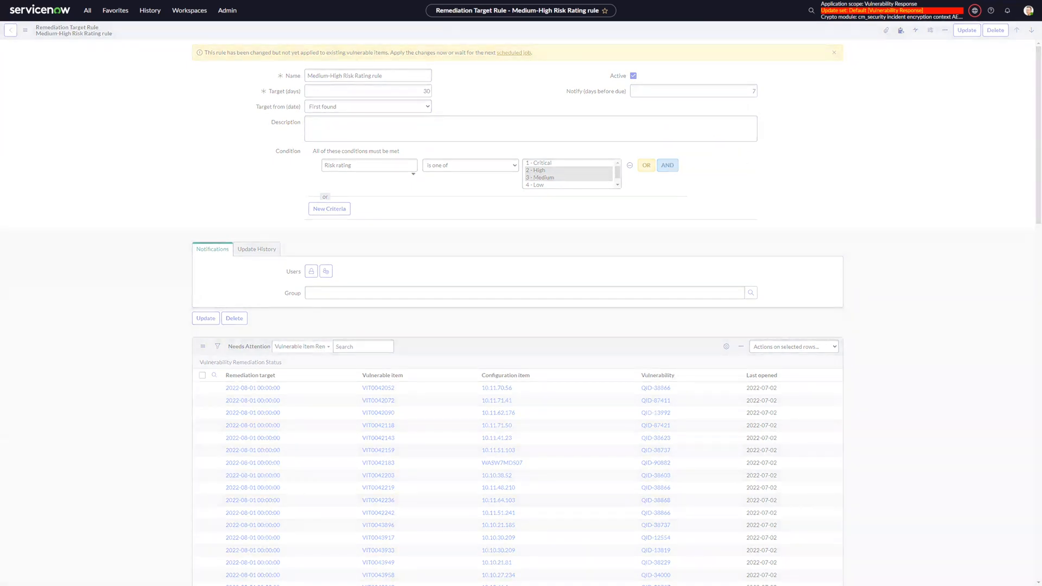
left_click(966, 30)
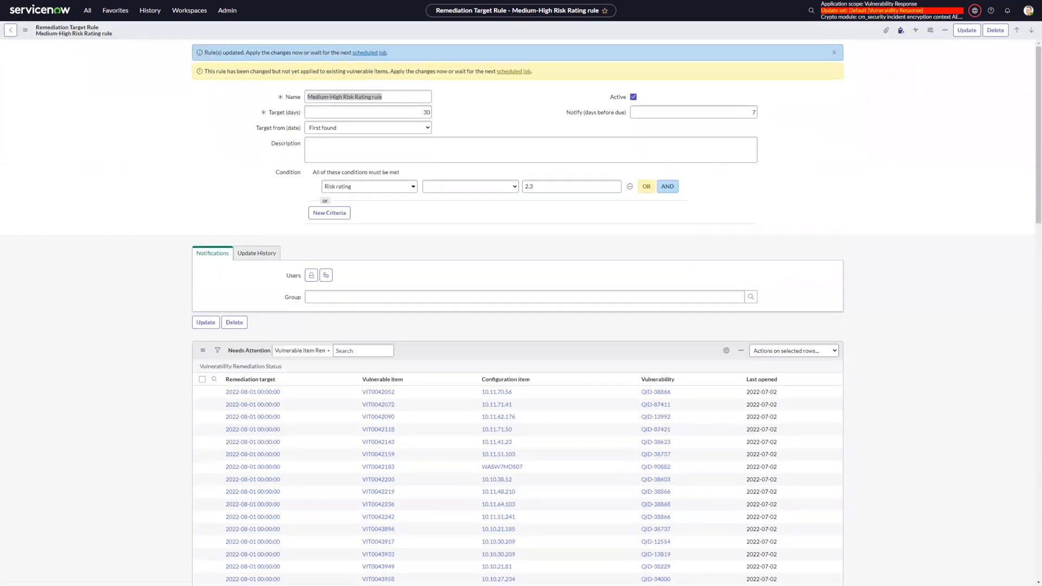
left_click(470, 185)
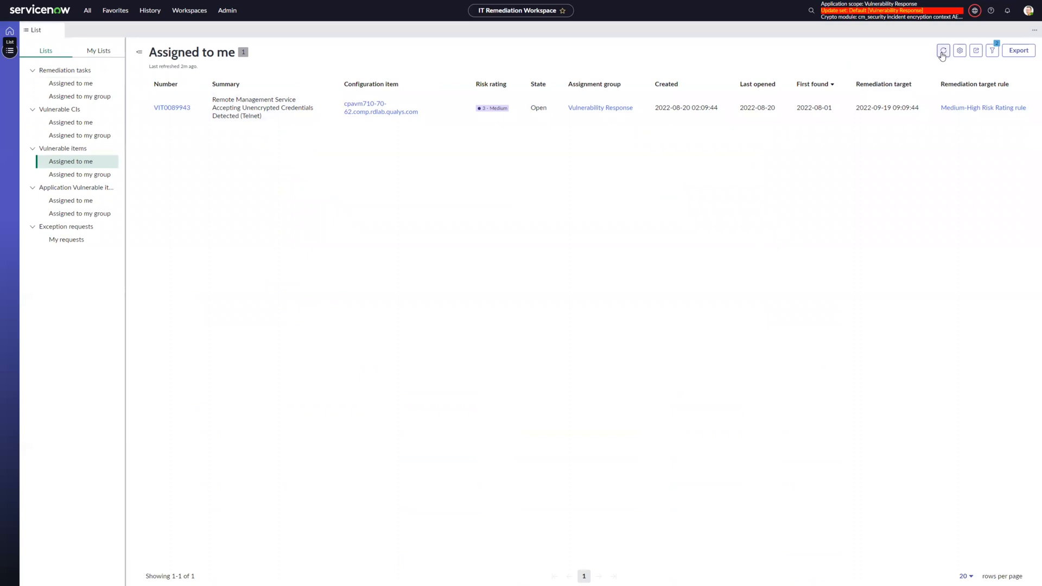
left_click(942, 51)
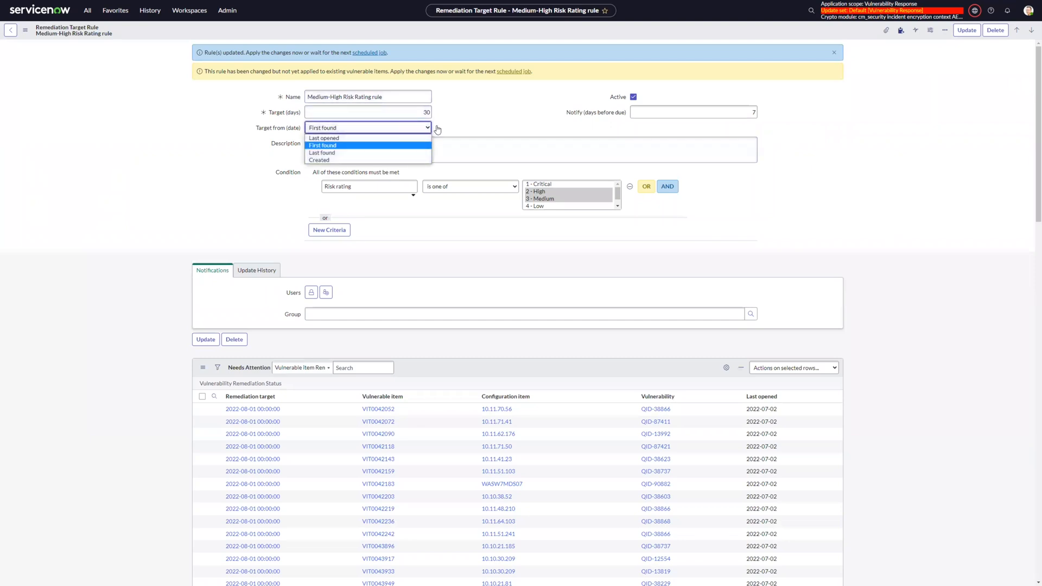
mouse_move(477, 124)
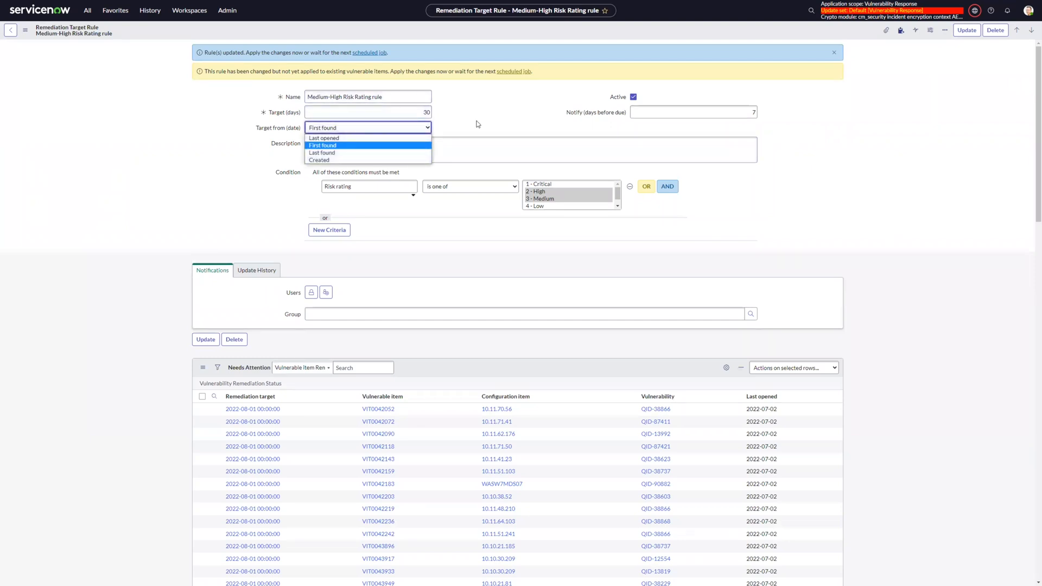